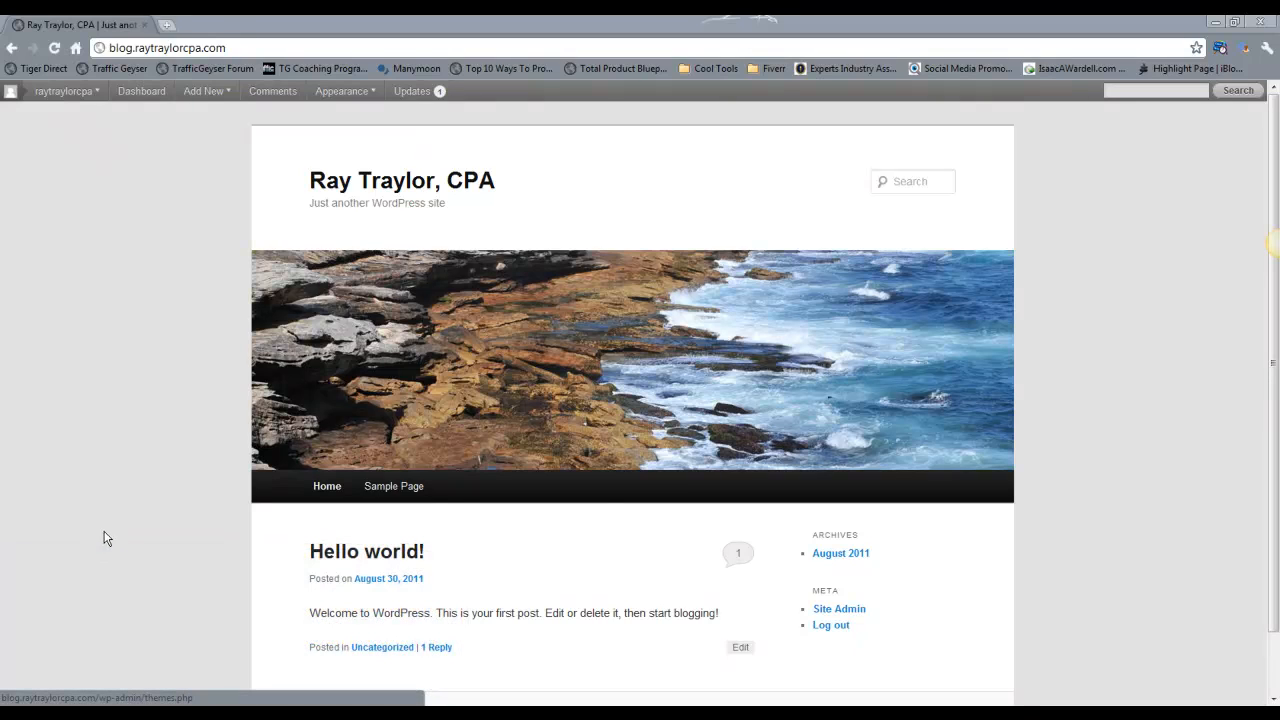
pyautogui.moveTo(978, 362)
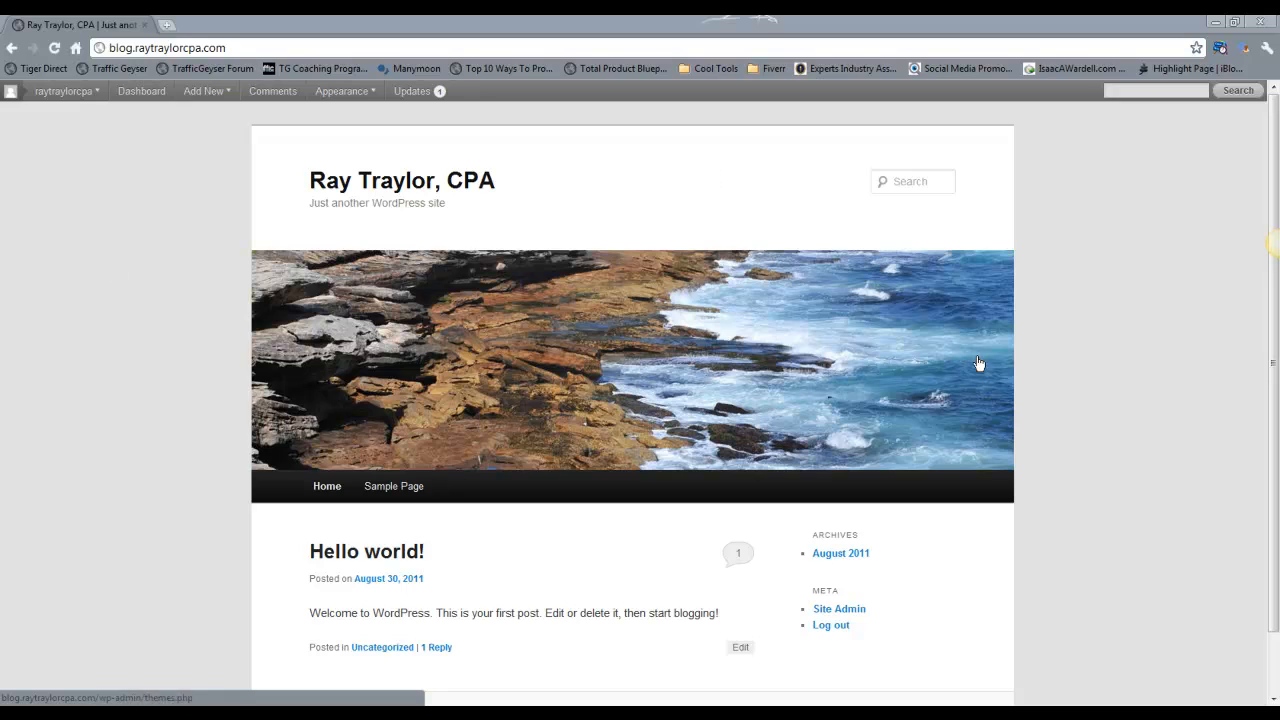
pyautogui.moveTo(484, 342)
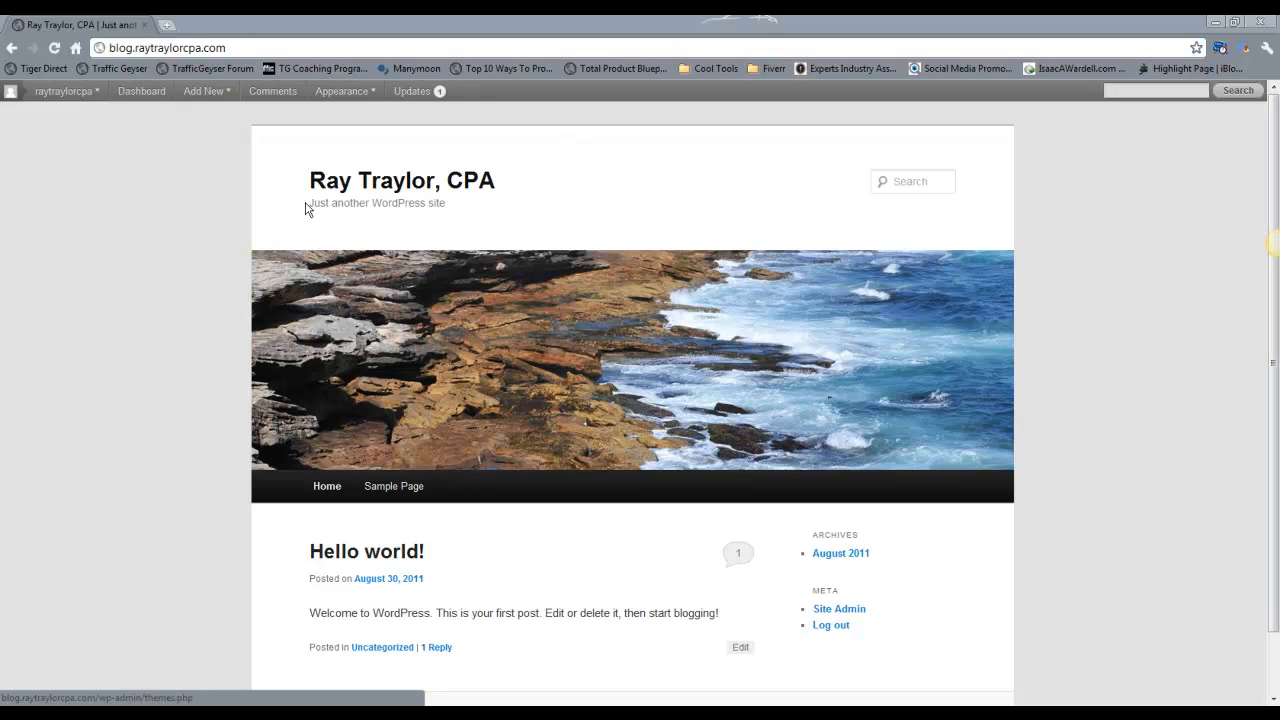
pyautogui.moveTo(984, 448)
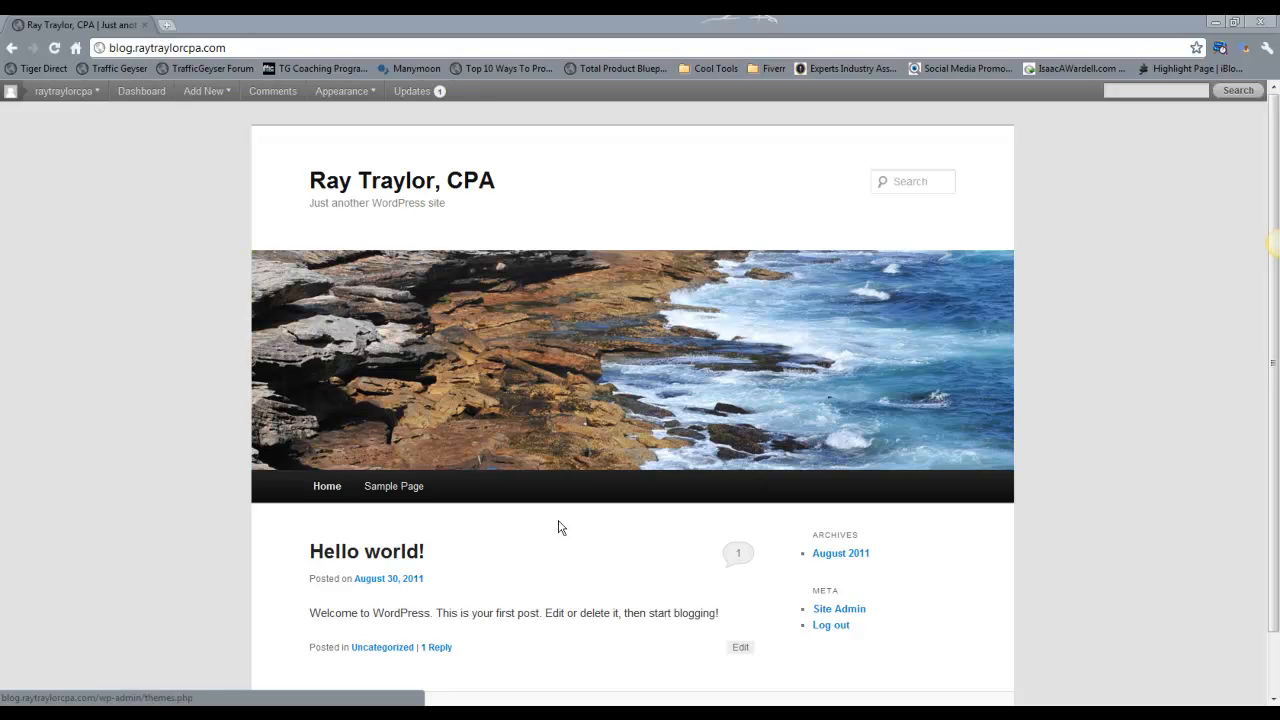
pyautogui.moveTo(220, 512)
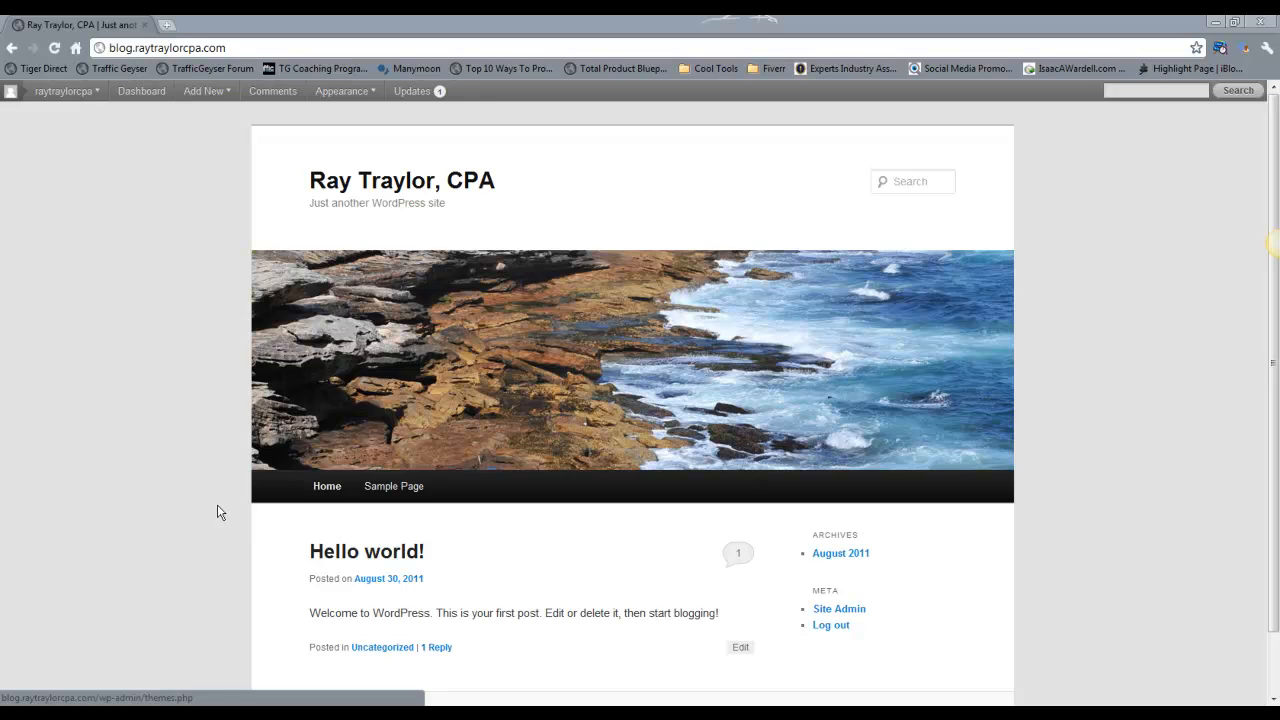
pyautogui.moveTo(374, 112)
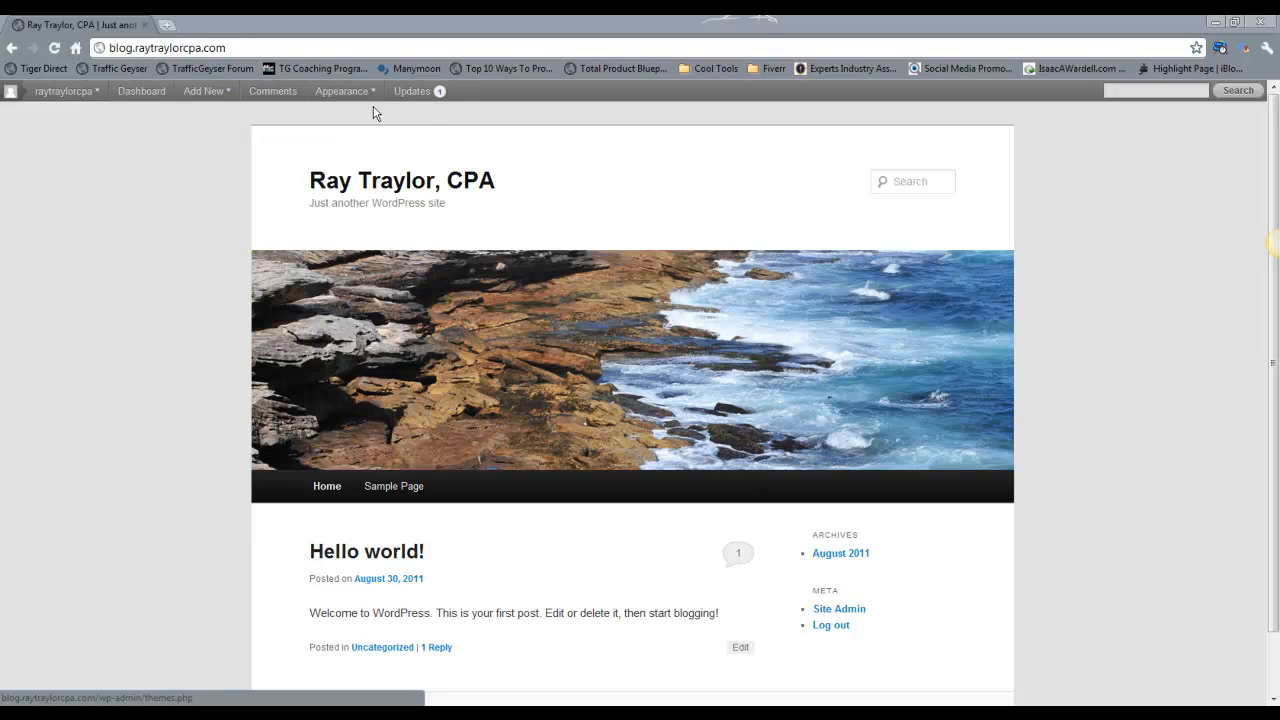
# Step: Go to Appearance > Themes, showing Twenty Eleven current and Twenty Ten available
pyautogui.click(332, 112)
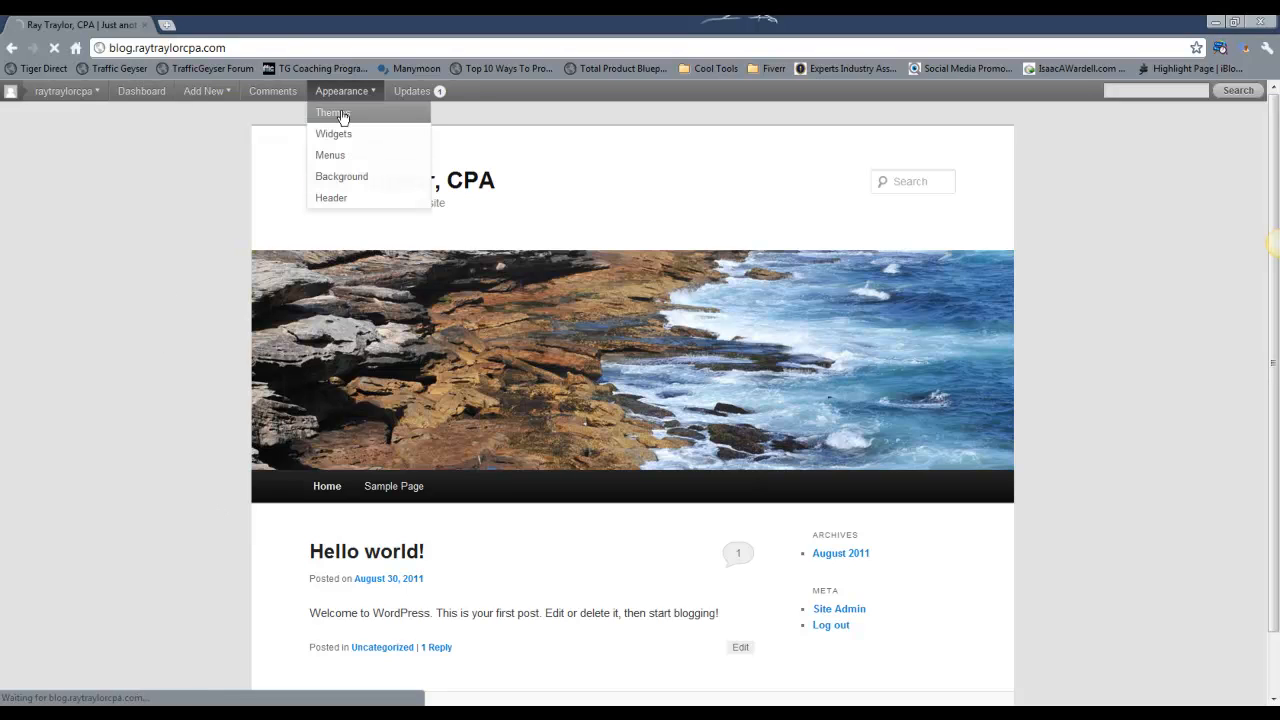
pyautogui.click(332, 112)
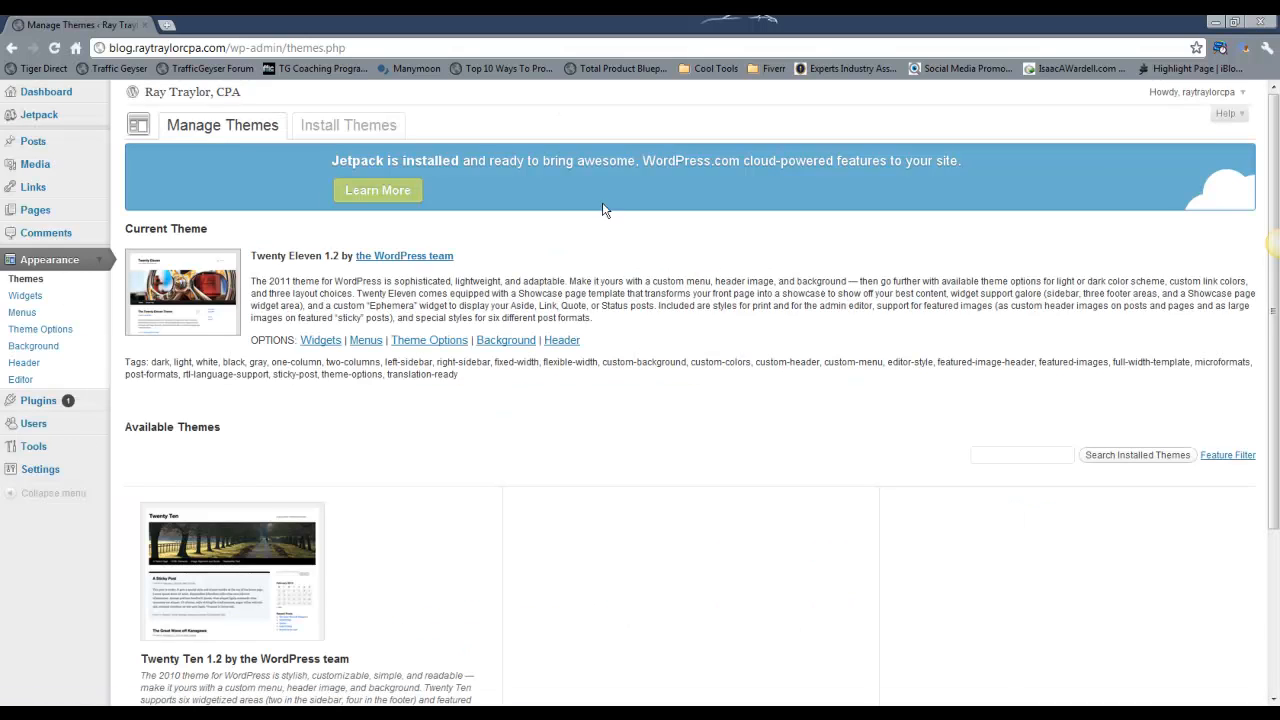
pyautogui.moveTo(210, 556)
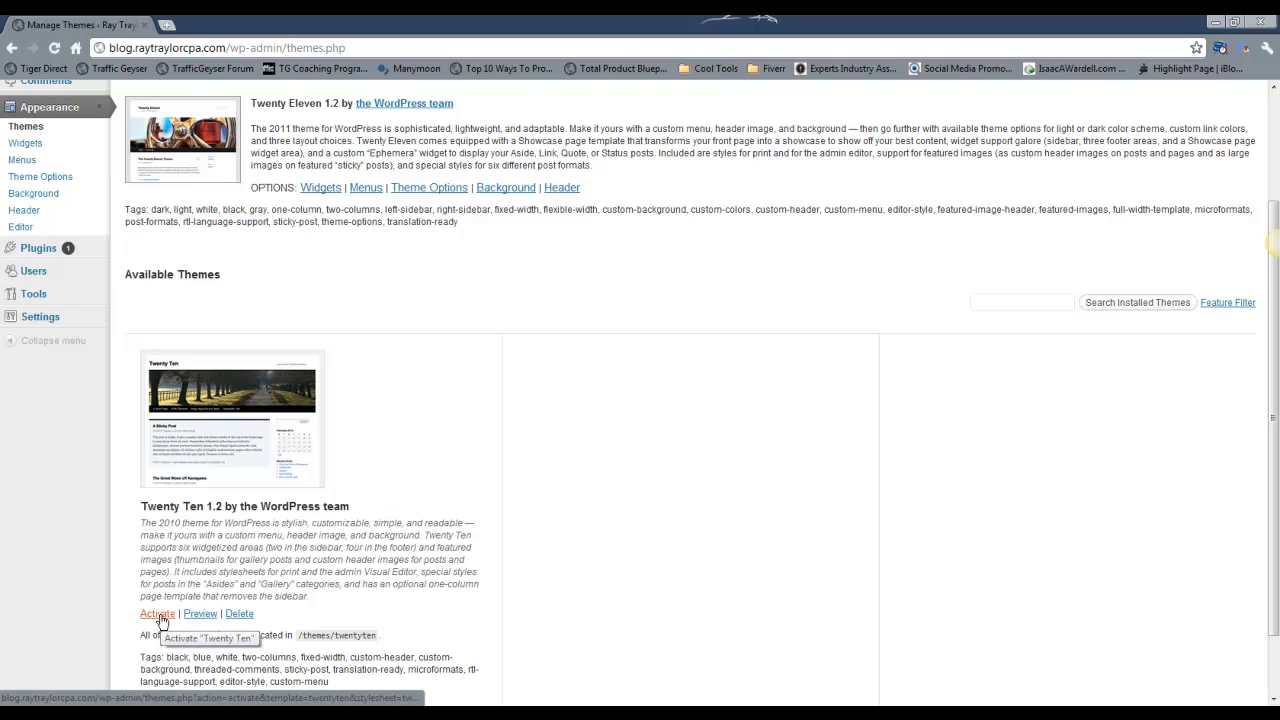
pyautogui.click(1020, 302)
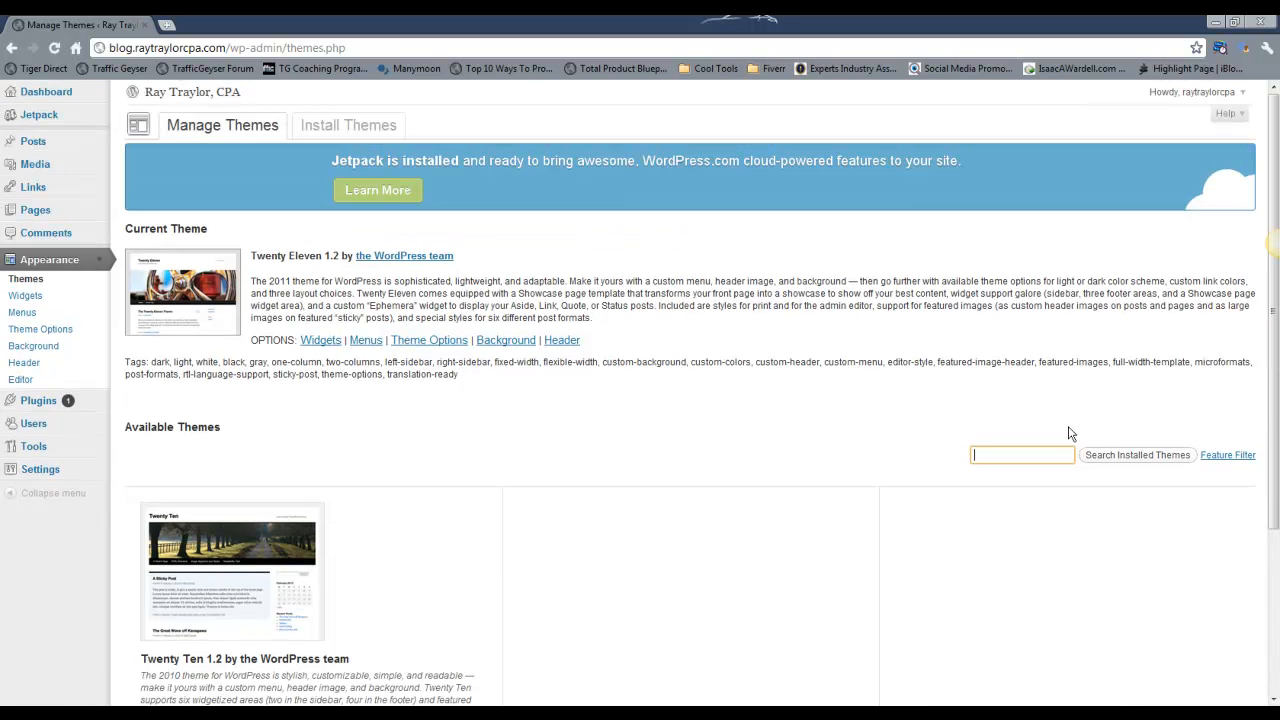
pyautogui.moveTo(276, 592)
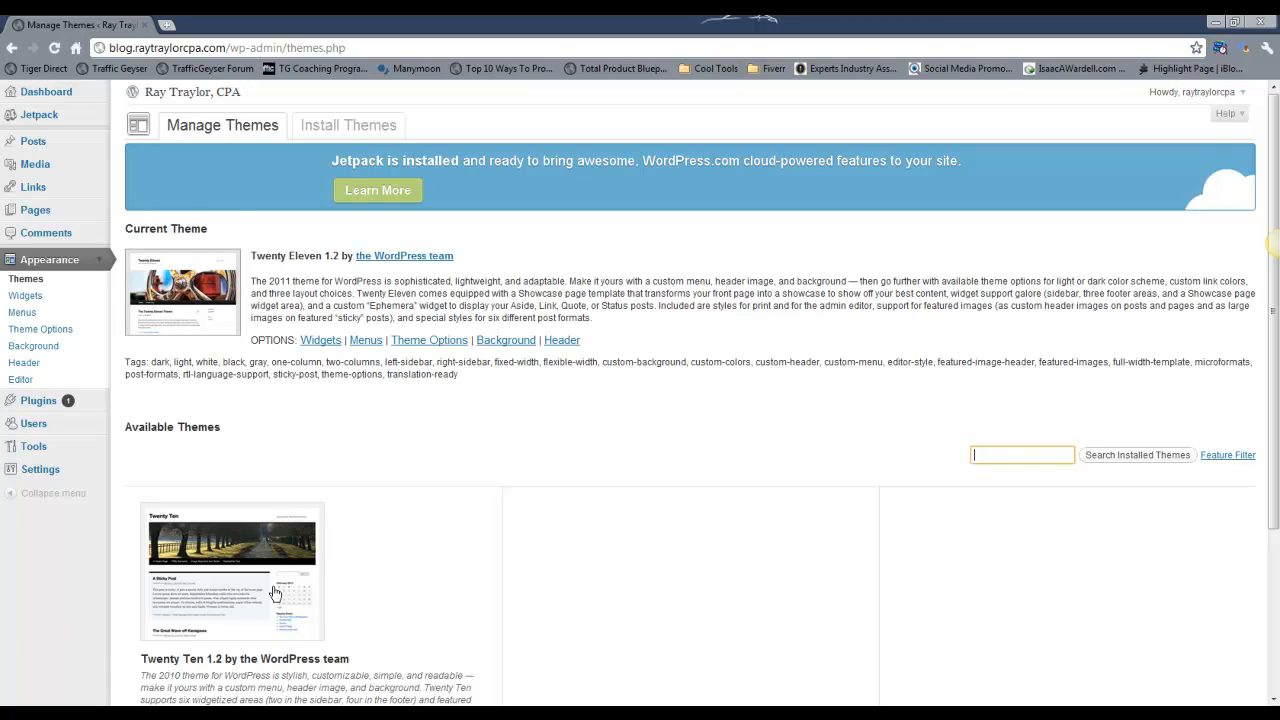
pyautogui.moveTo(348, 124)
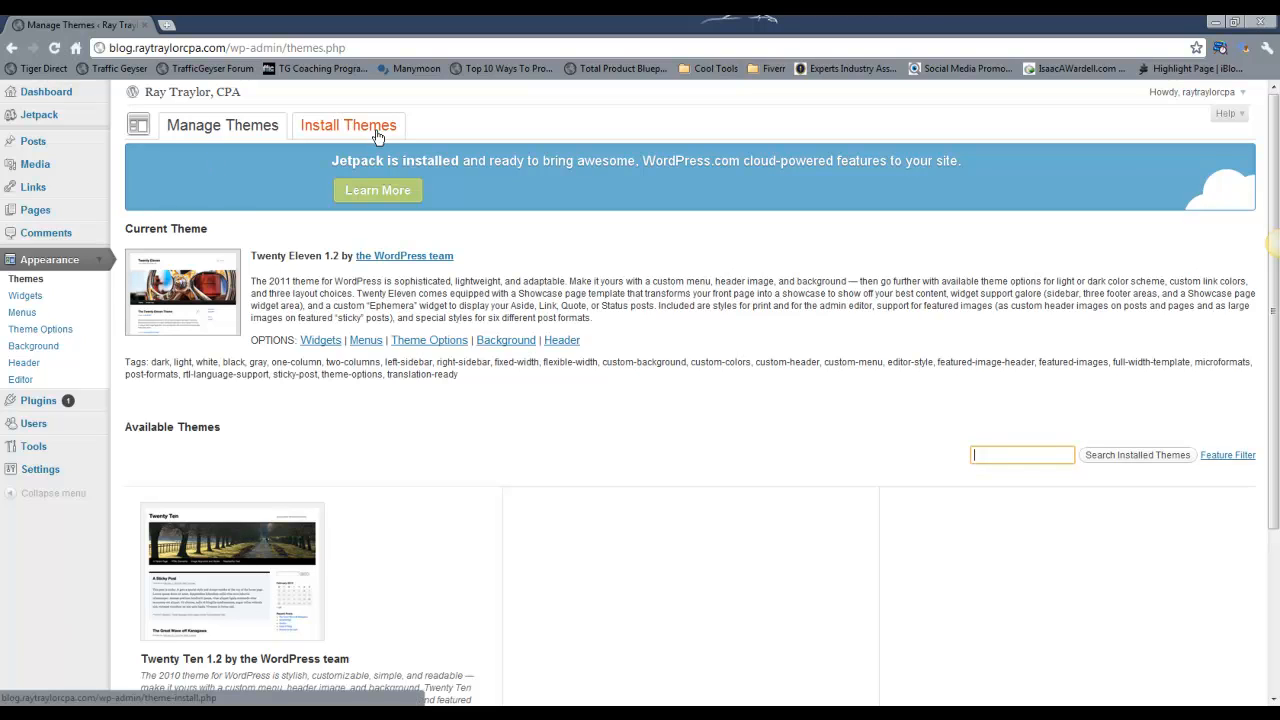
# Step: Switch to Install Themes with its keyword search and feature filter
pyautogui.click(348, 124)
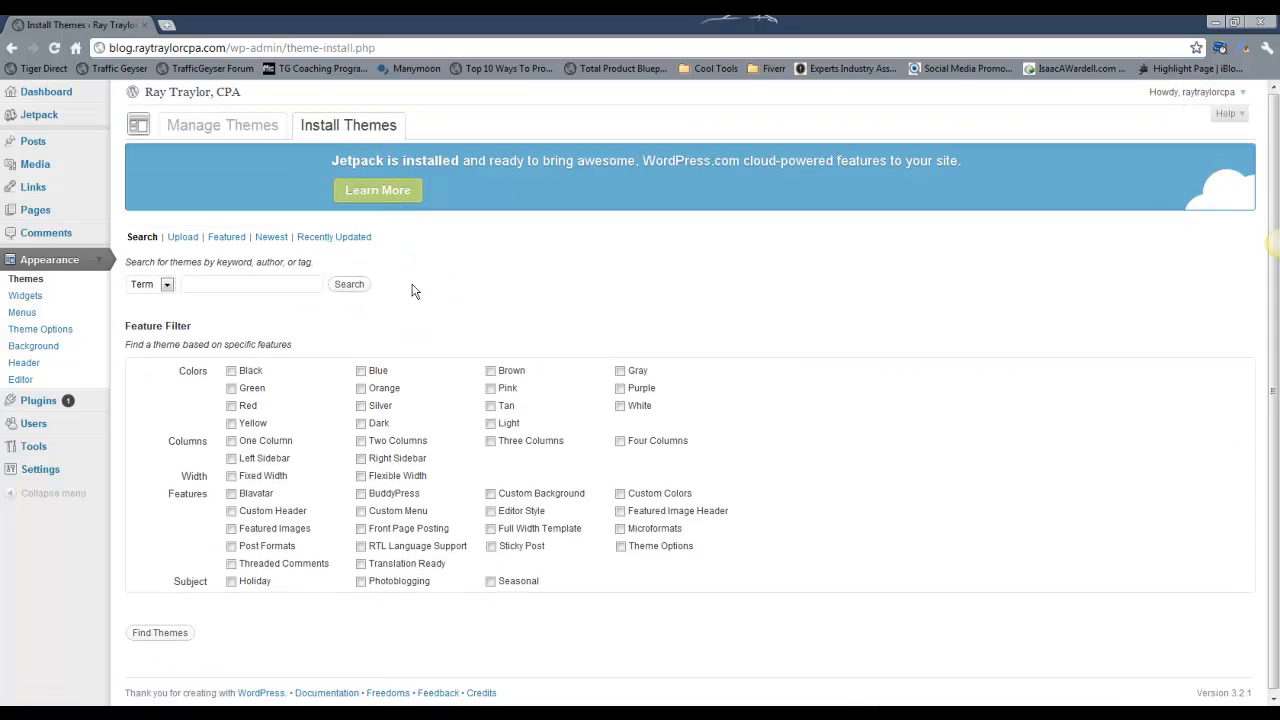
pyautogui.moveTo(308, 368)
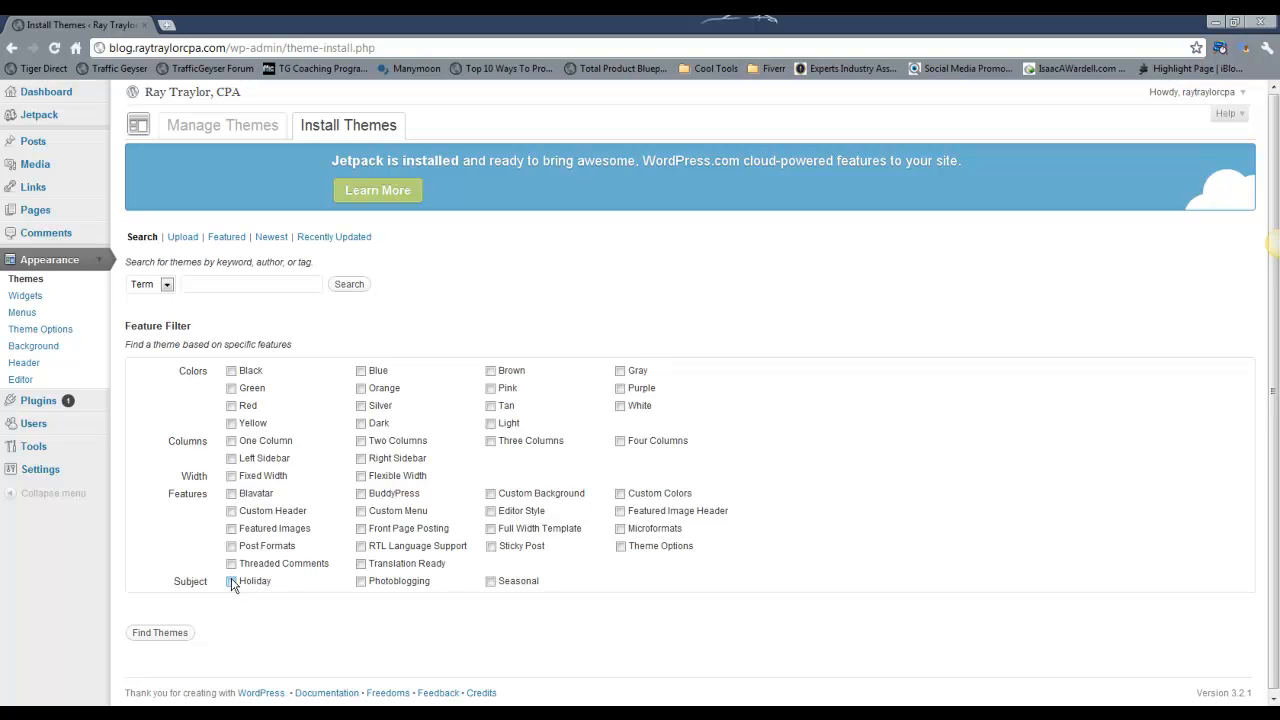
pyautogui.moveTo(190, 252)
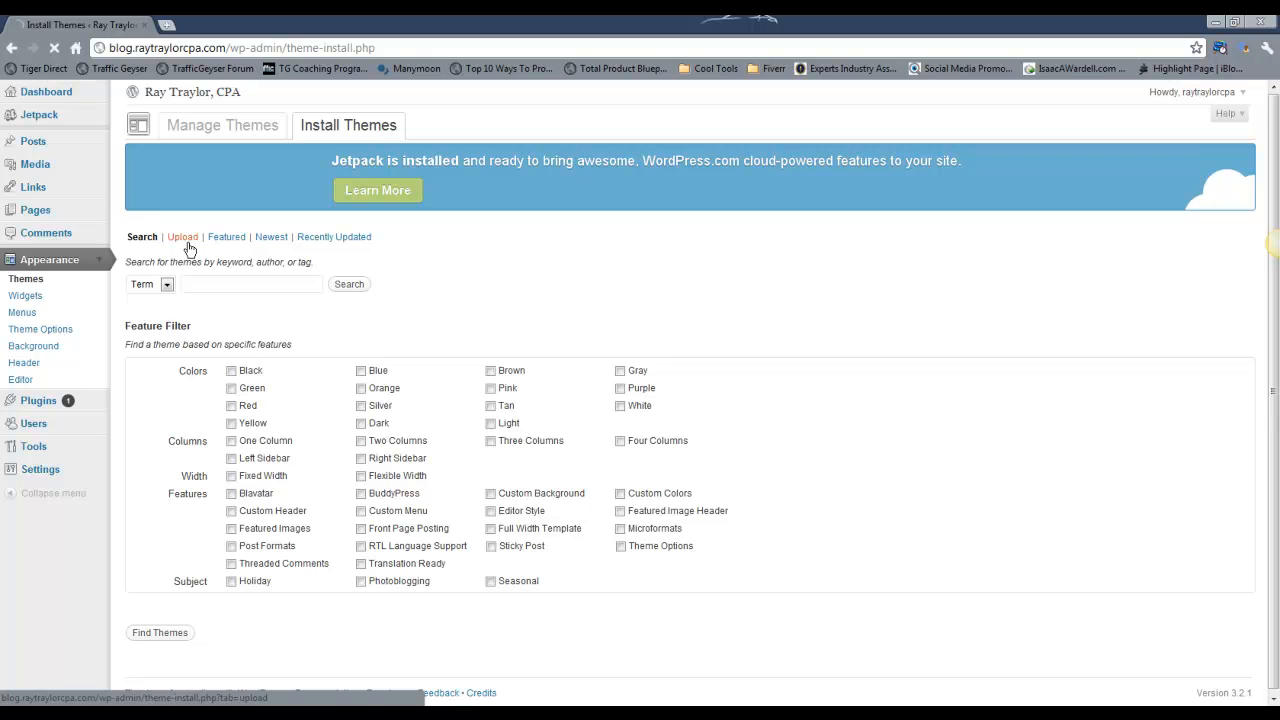
# Step: Upload blue-grey-white 1.31.zip, install it and activate it as the blog's theme
pyautogui.click(184, 236)
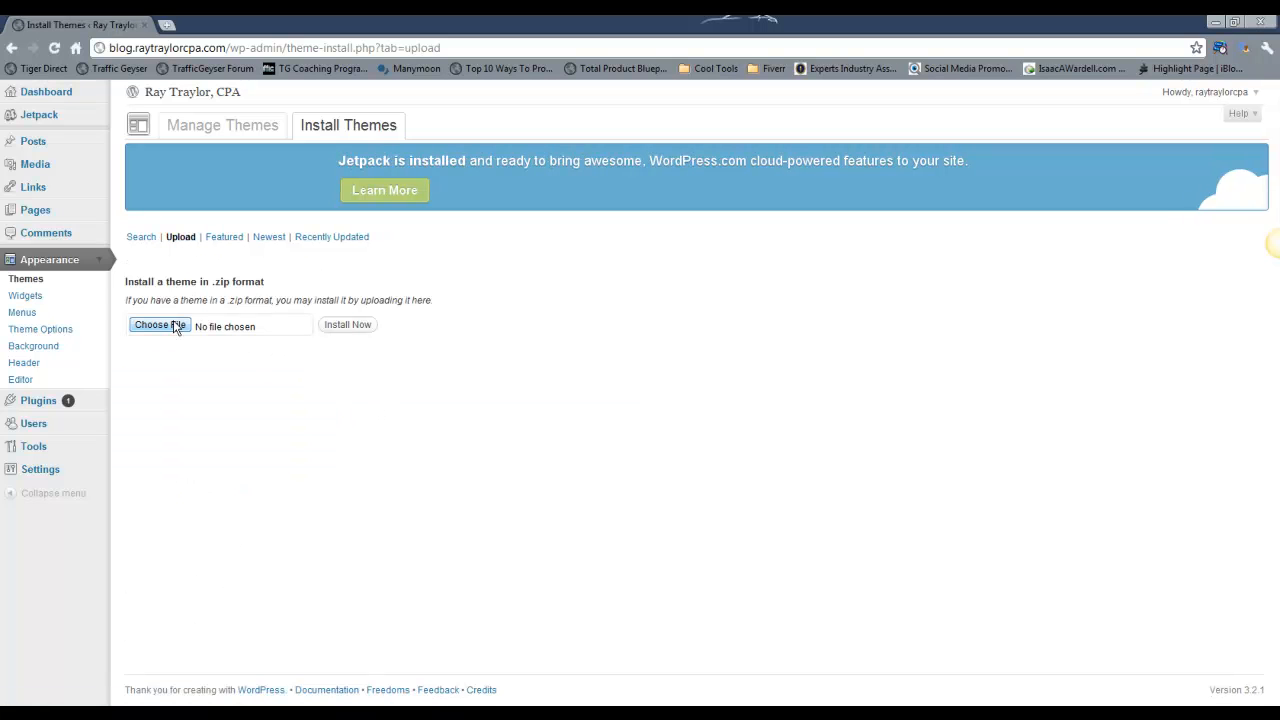
pyautogui.click(160, 324)
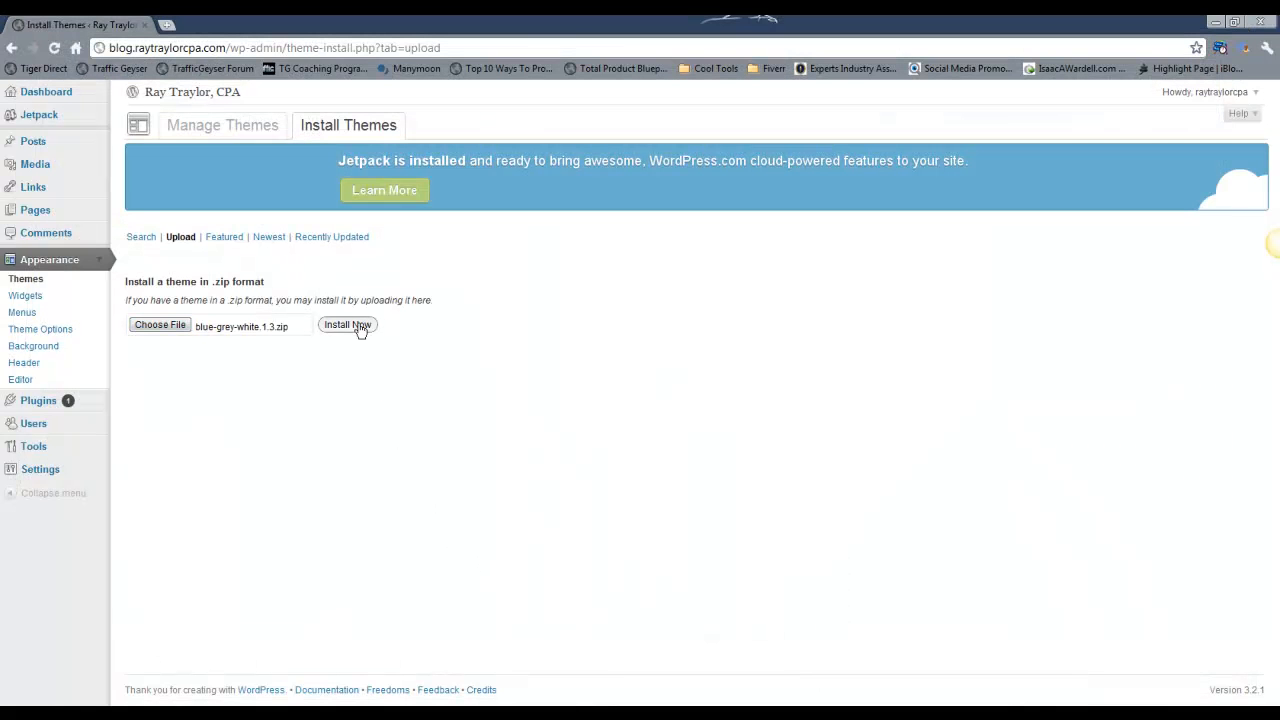
pyautogui.click(348, 324)
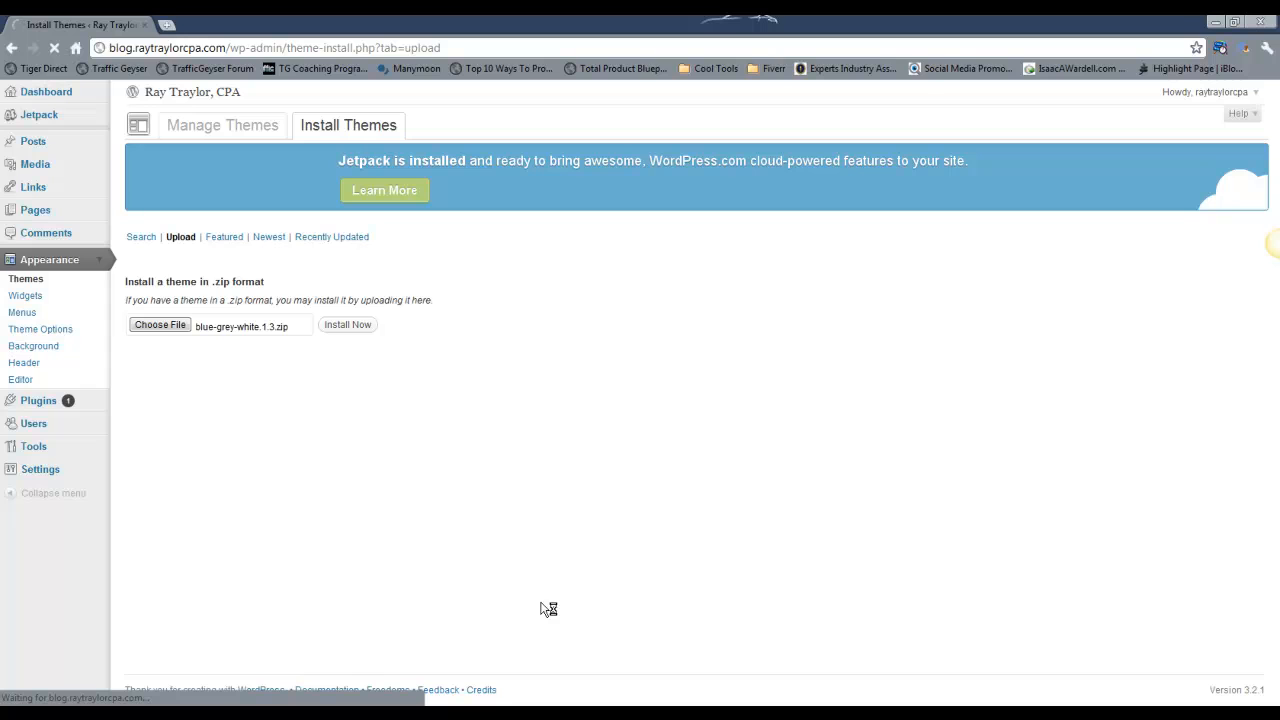
pyautogui.click(348, 324)
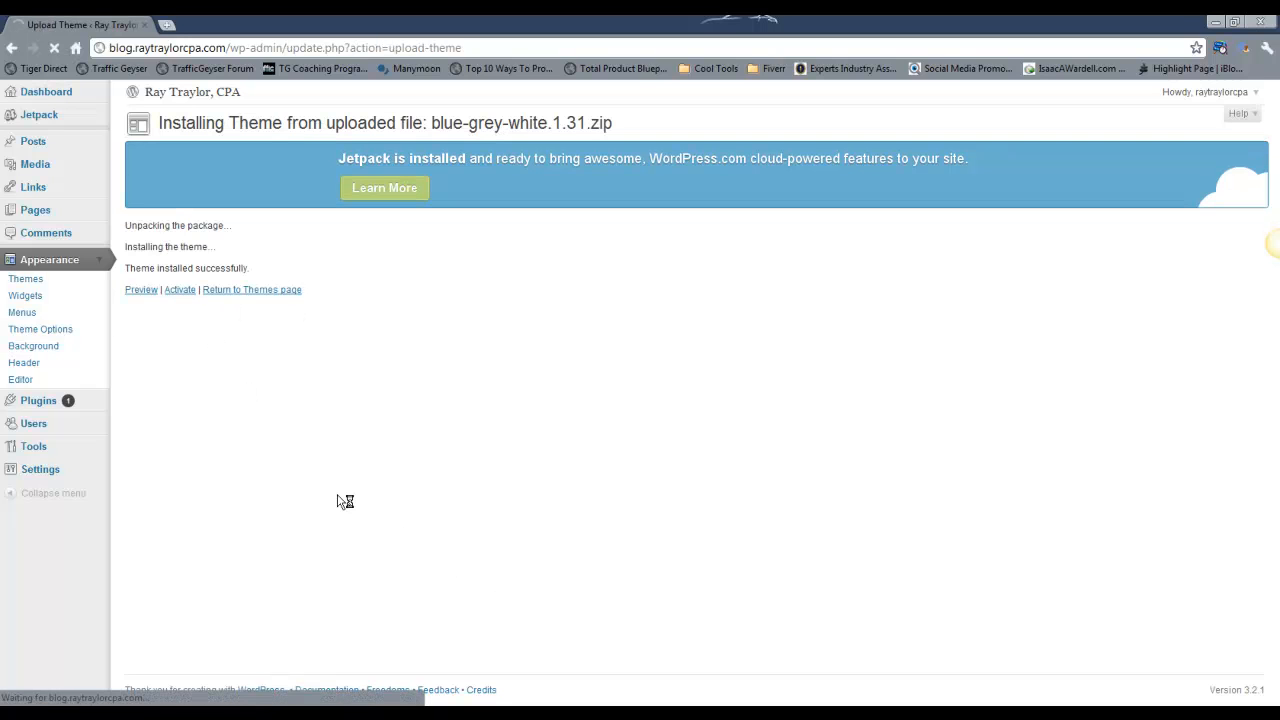
pyautogui.click(180, 288)
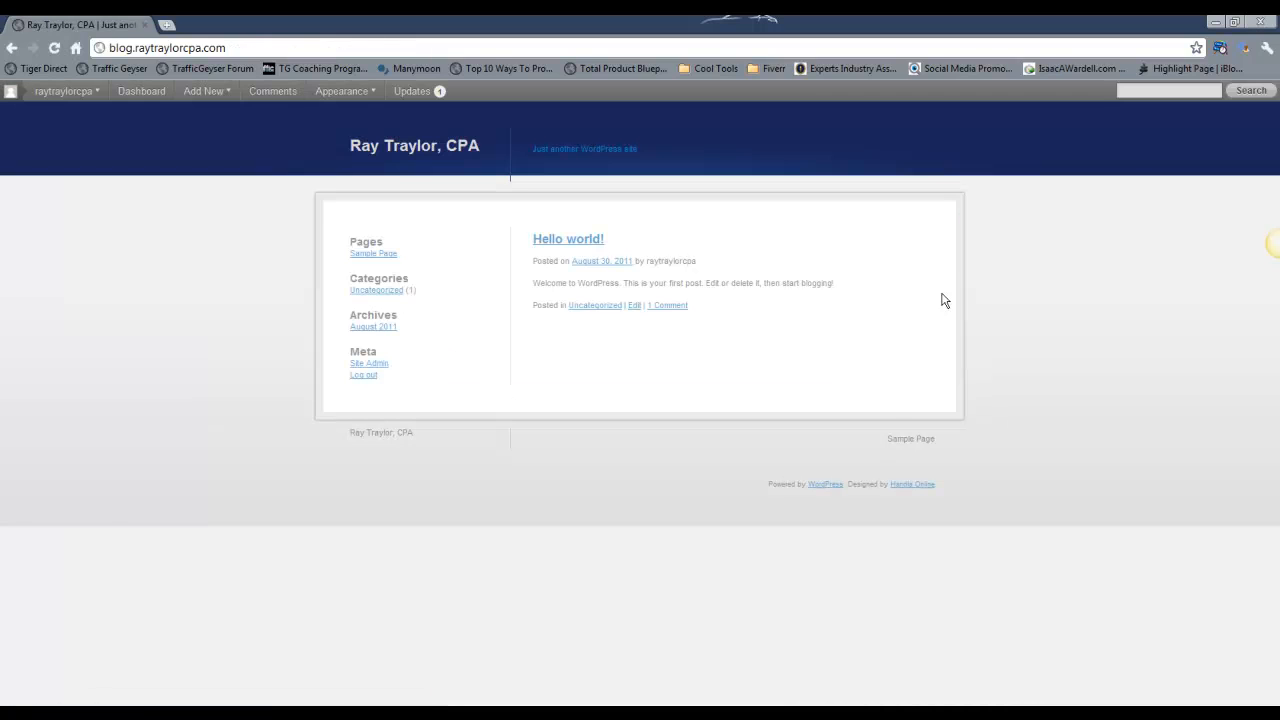
pyautogui.moveTo(120, 456)
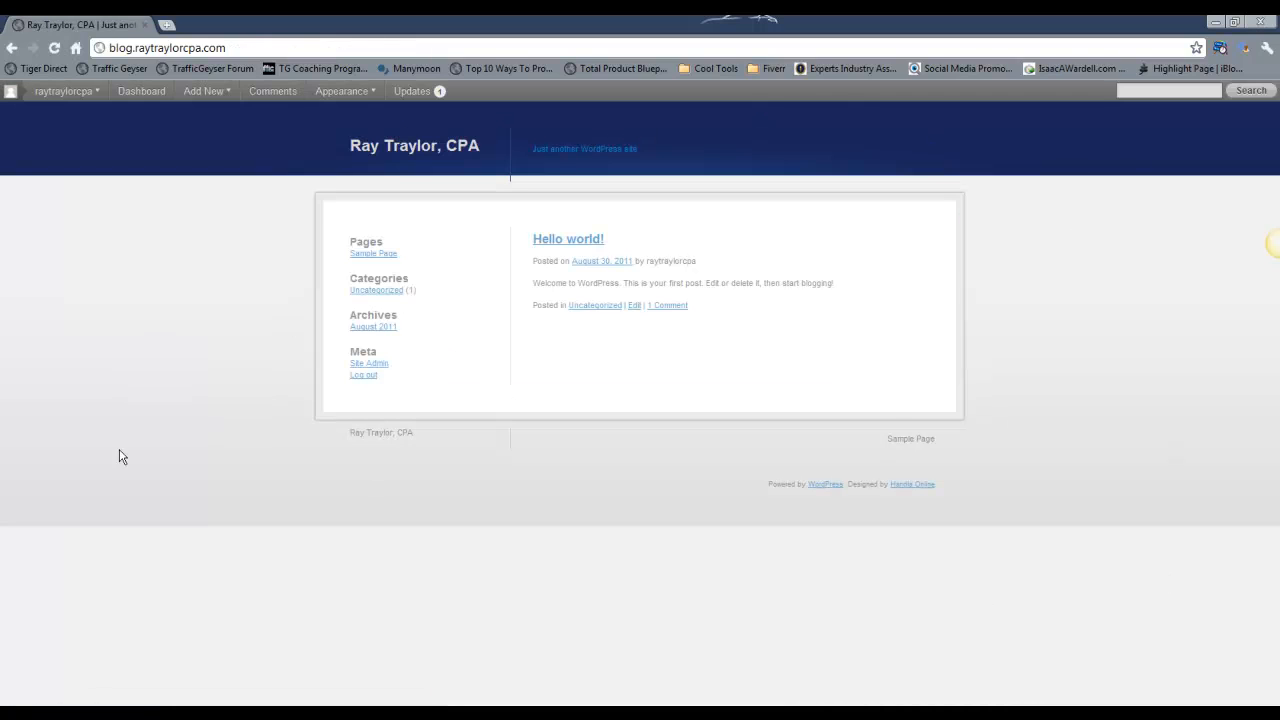